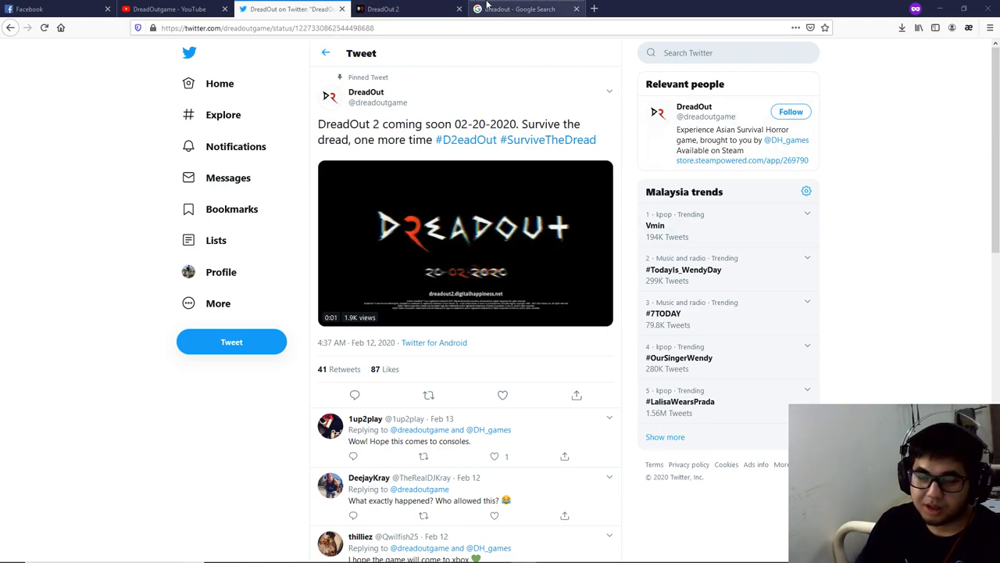
Run the 'dreadout keepers of the dark' Google search and browse its Steam listing and info panel.
{"action": "left_click", "coordinate": [520, 8]}
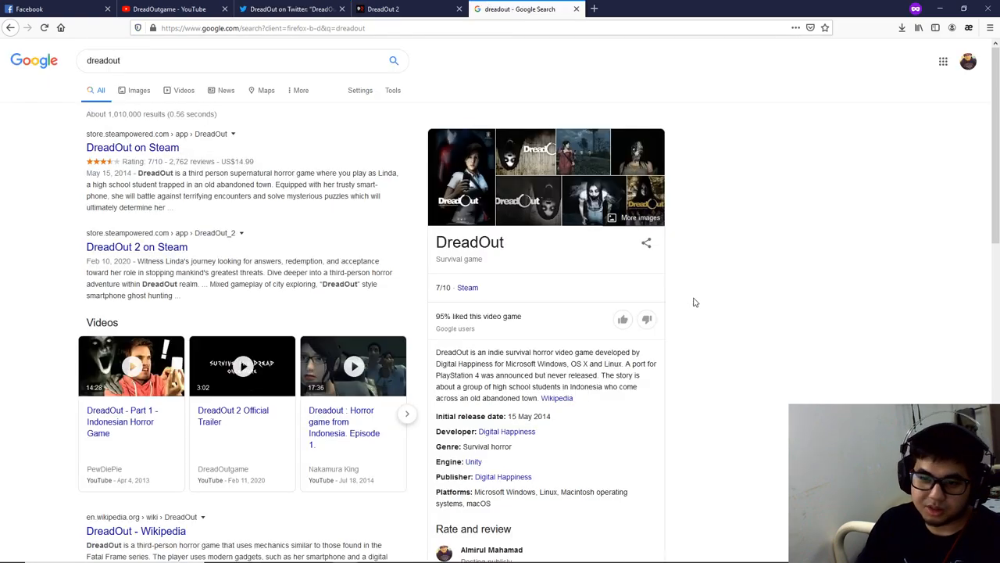
{"action": "mouse_move", "coordinate": [682, 349]}
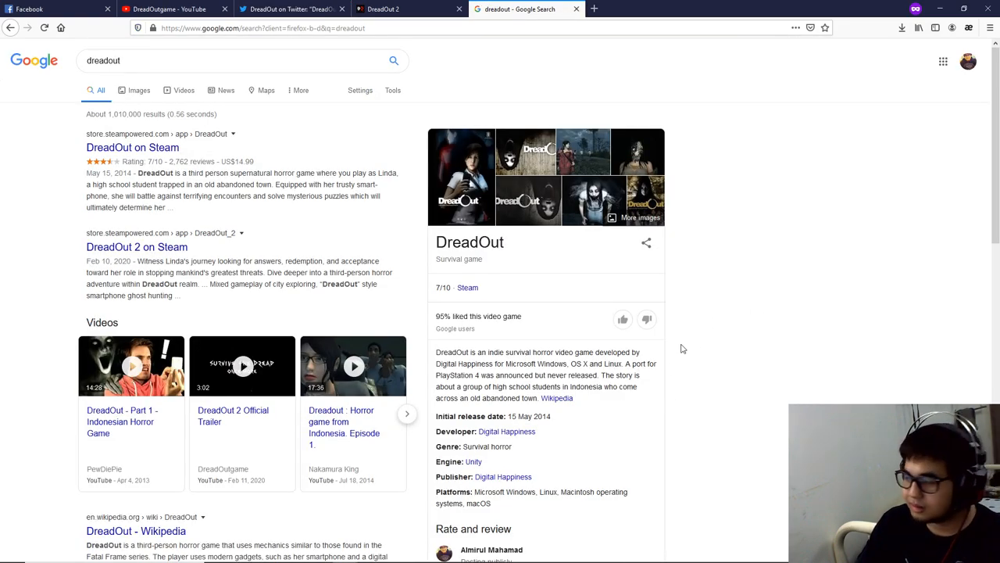
{"action": "mouse_move", "coordinate": [656, 380]}
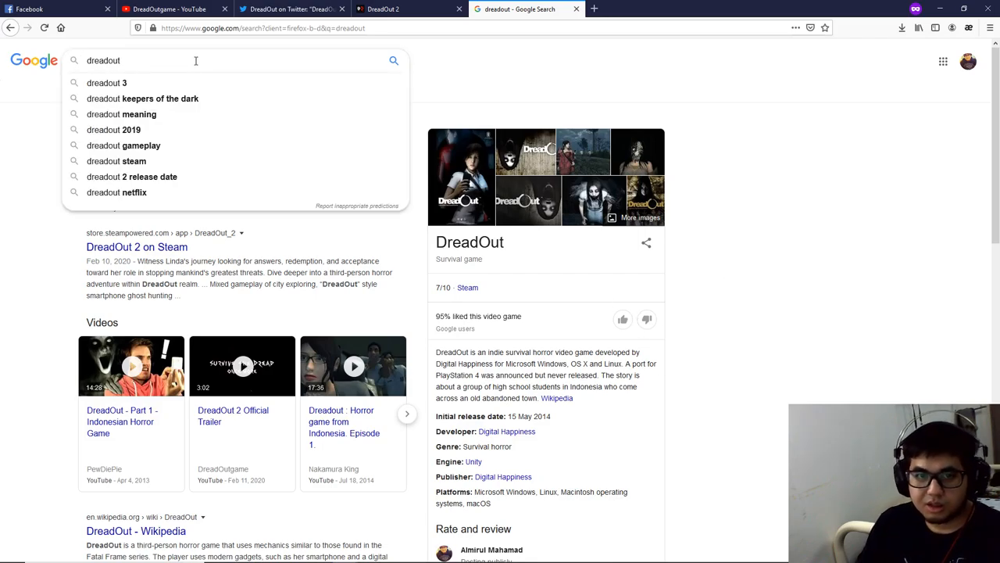
{"action": "left_click", "coordinate": [143, 98]}
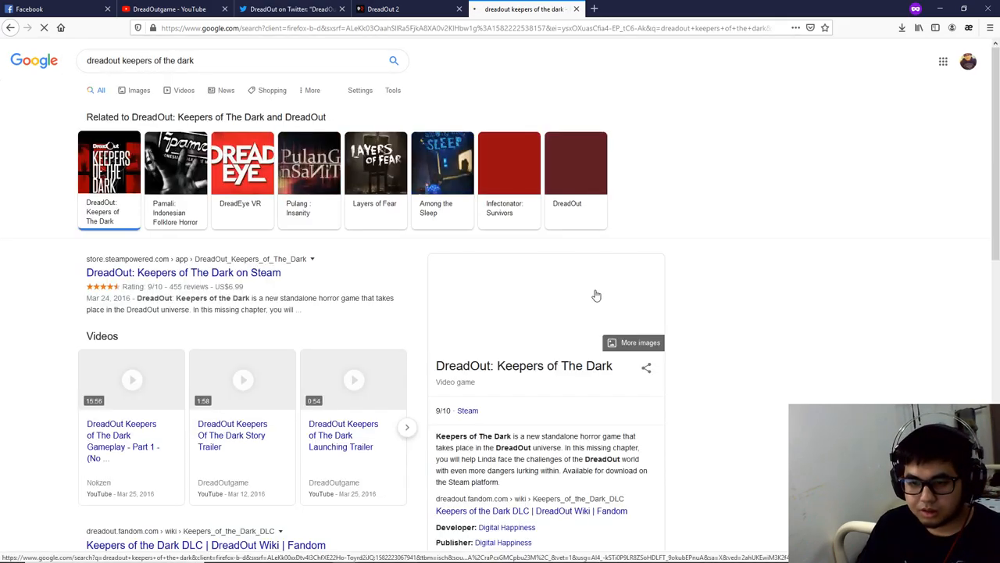
{"action": "scroll", "scroll_direction": "down", "scroll_amount": 3}
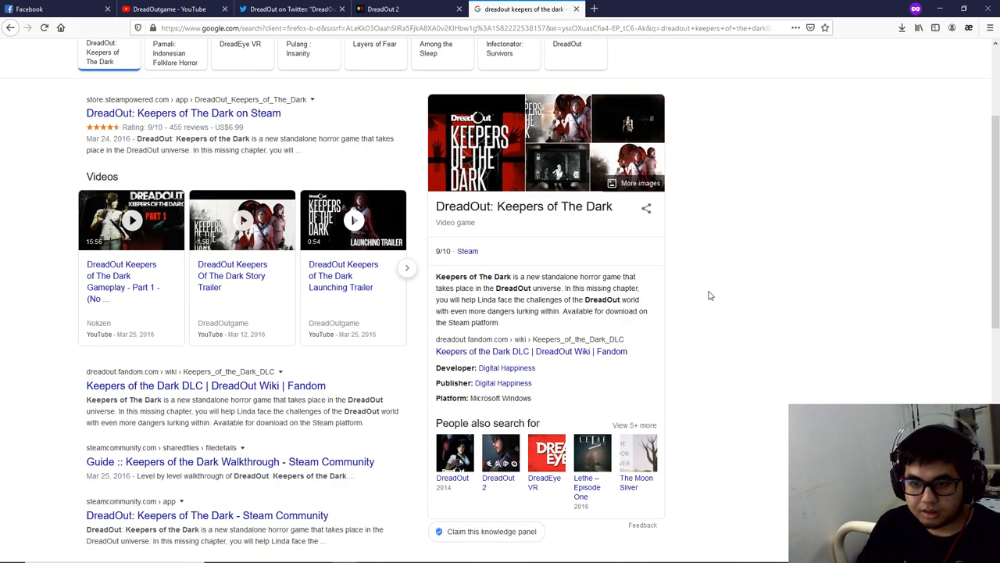
{"action": "scroll", "scroll_direction": "up", "scroll_amount": 3}
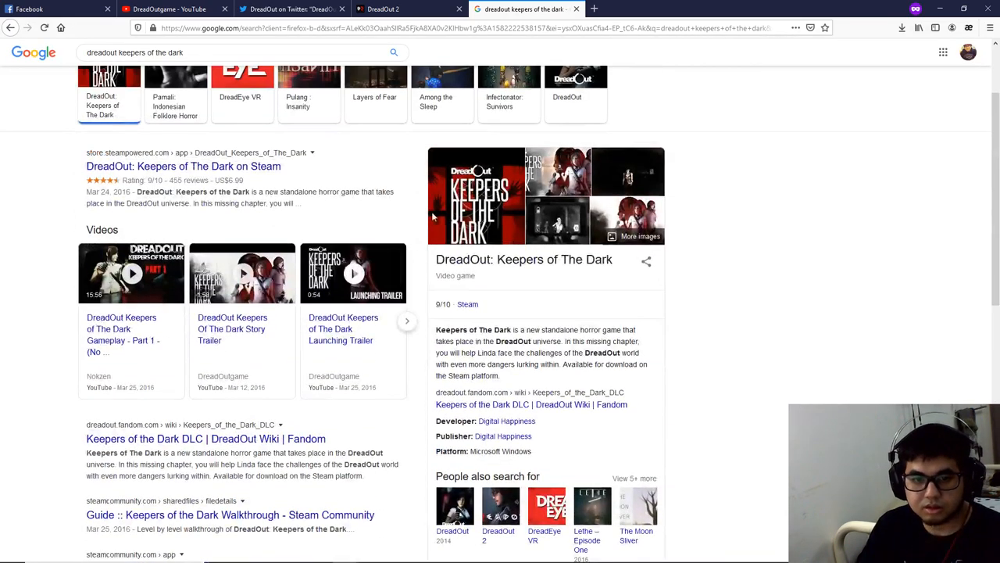
{"action": "scroll", "scroll_direction": "down", "scroll_amount": 3}
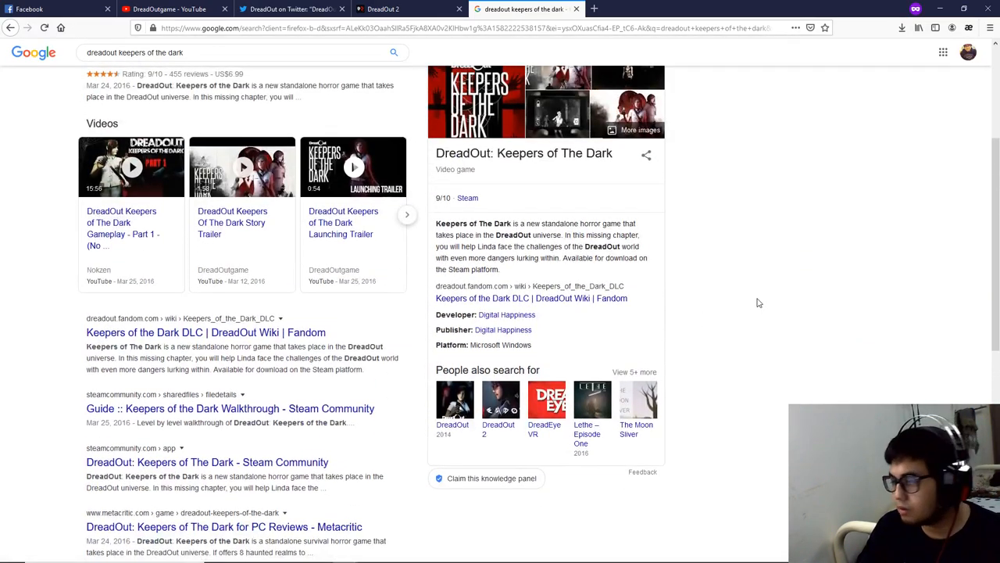
{"action": "scroll", "scroll_direction": "up", "scroll_amount": 3}
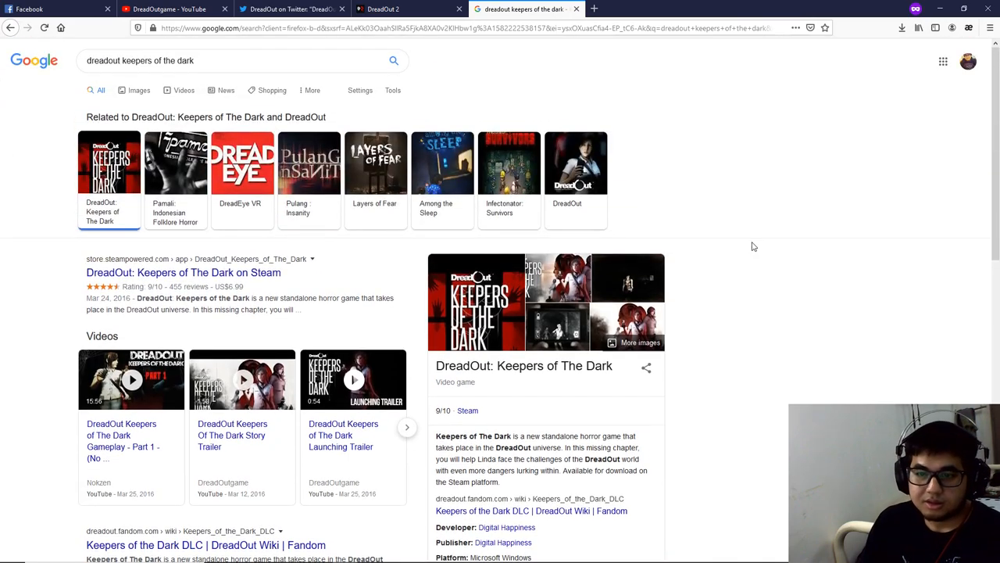
{"action": "mouse_move", "coordinate": [779, 229]}
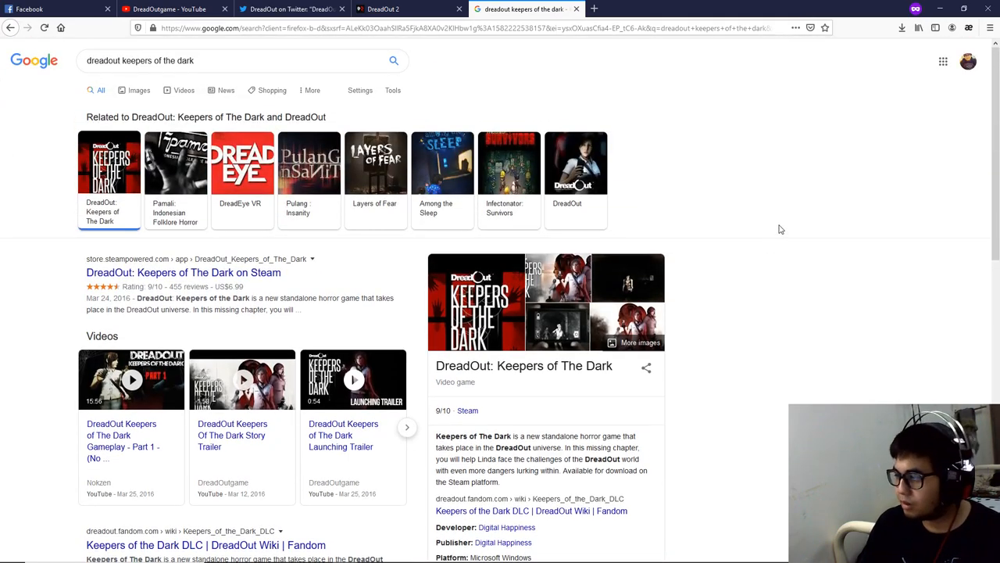
{"action": "mouse_move", "coordinate": [538, 59]}
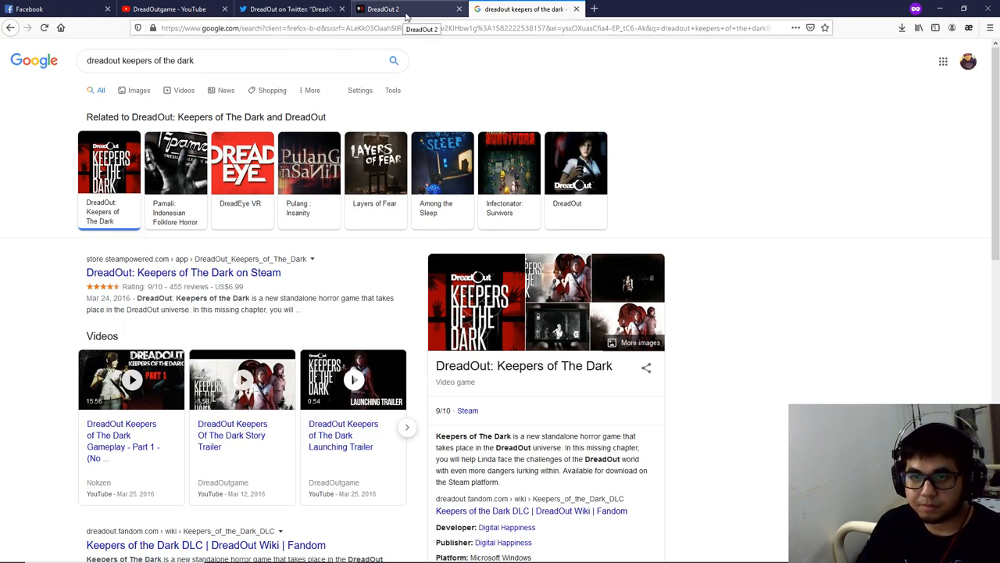
Return to DreadOut's pinned 02-20-2020 DreadOut 2 tweet and scroll down to its replies.
{"action": "left_click", "coordinate": [291, 9]}
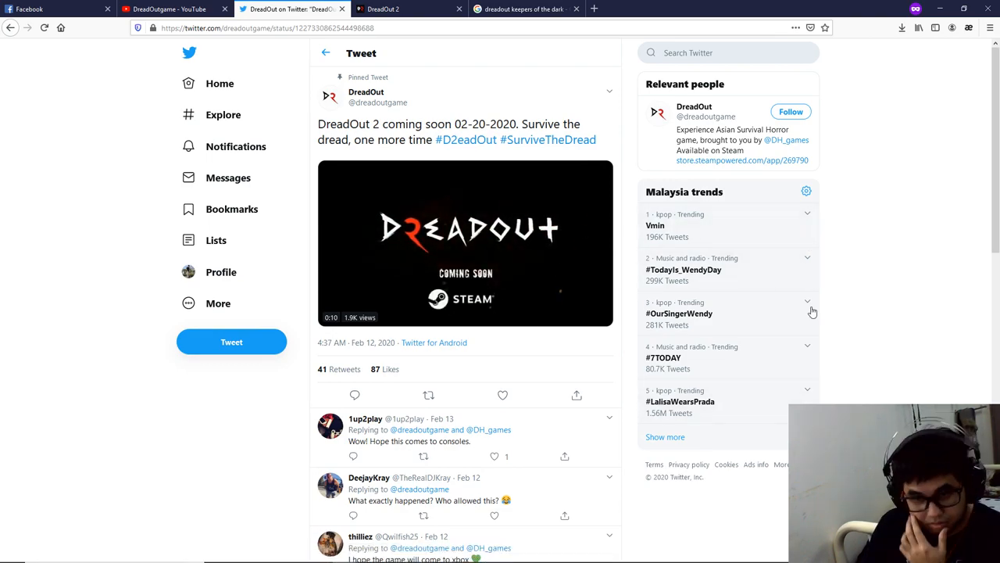
{"action": "scroll", "scroll_direction": "down", "scroll_amount": 3}
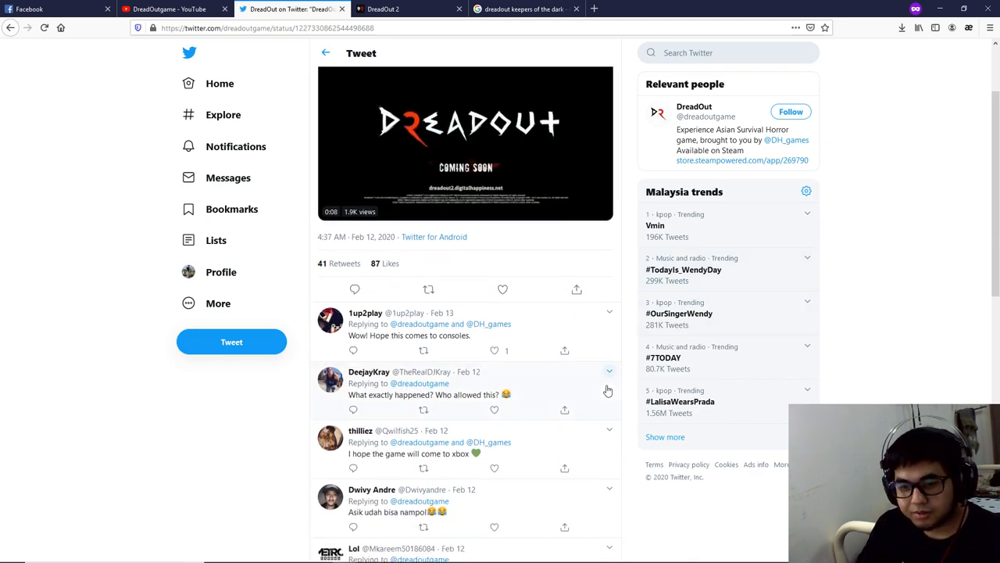
Reload the DreadOut 2 website, then stop the stalled load stuck on Please wait.
{"action": "left_click", "coordinate": [410, 9]}
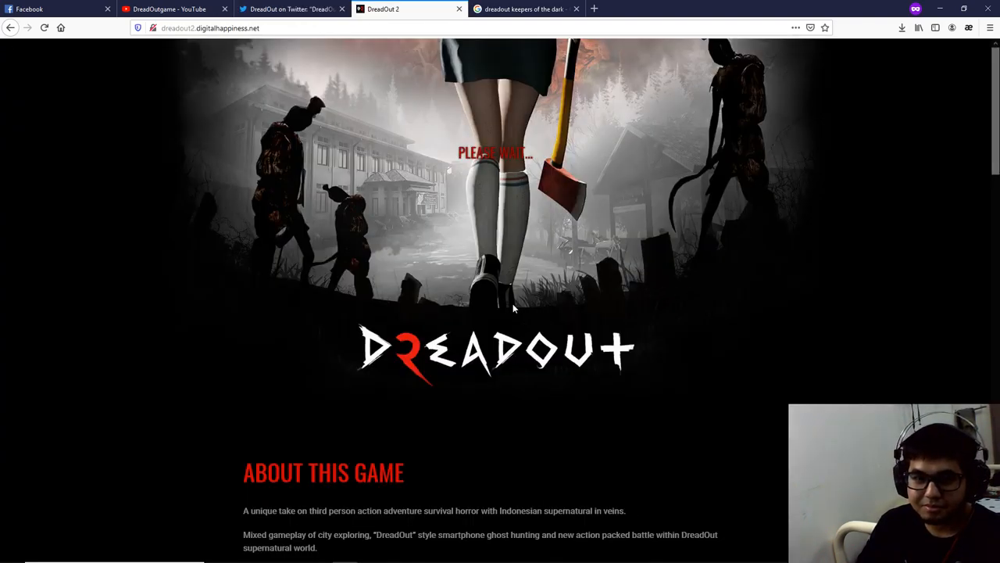
{"action": "mouse_move", "coordinate": [466, 115]}
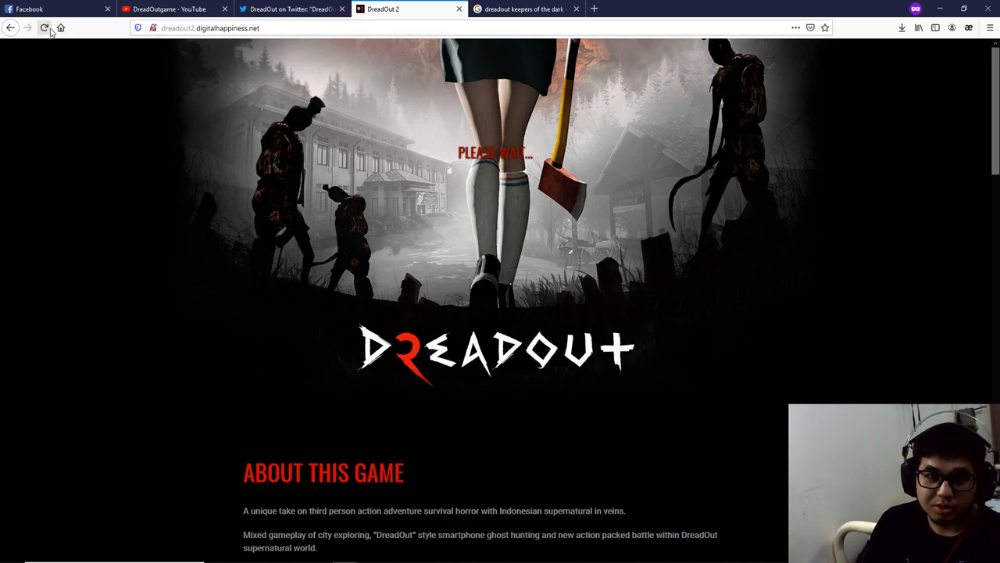
{"action": "left_click", "coordinate": [44, 27]}
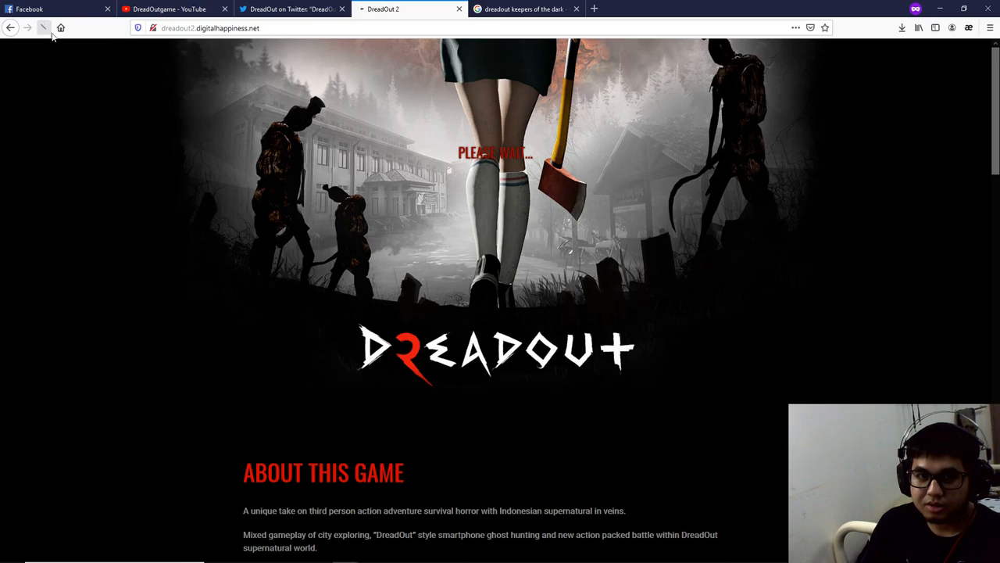
{"action": "left_click", "coordinate": [44, 27]}
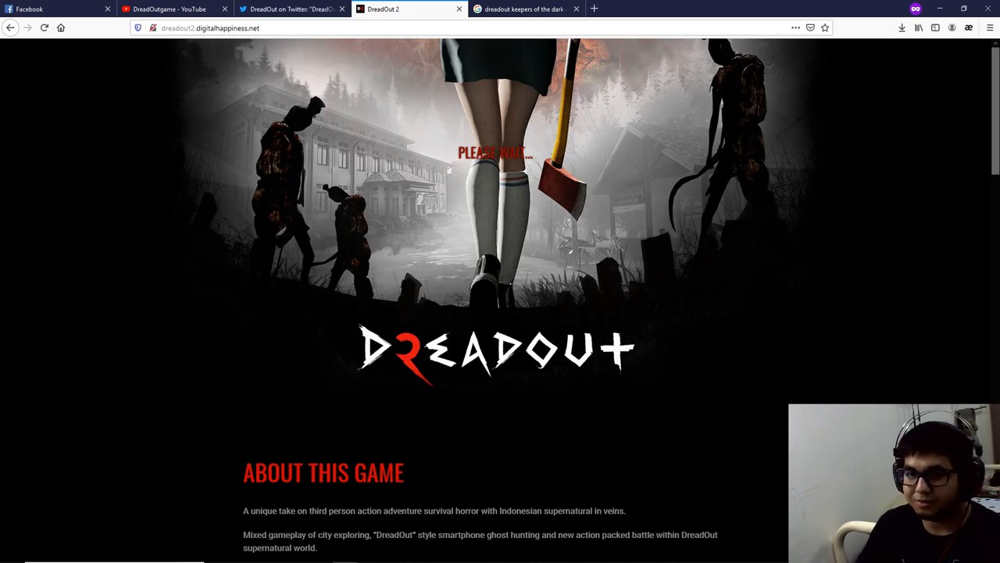
{"action": "left_click", "coordinate": [291, 9]}
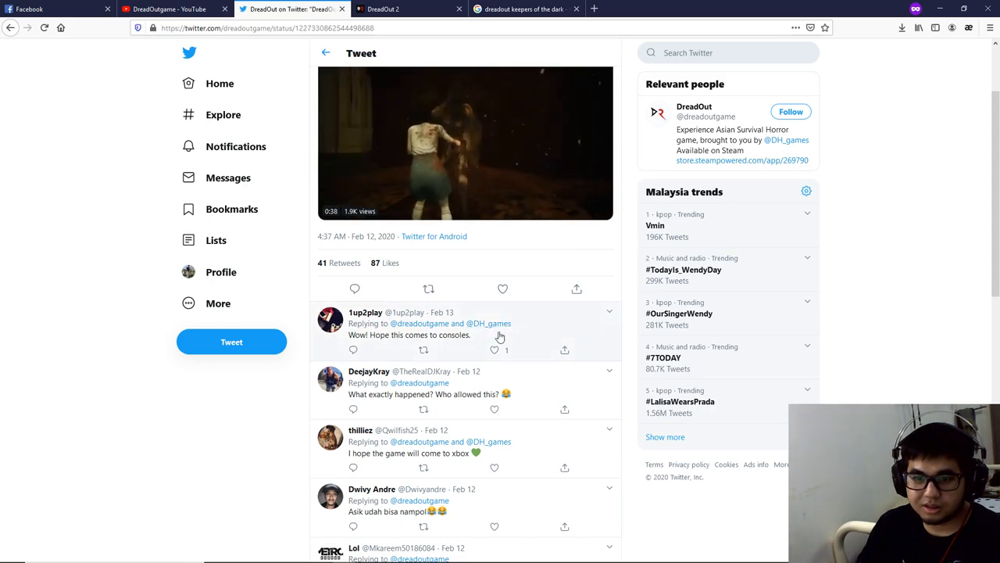
{"action": "scroll", "scroll_direction": "down", "scroll_amount": 3}
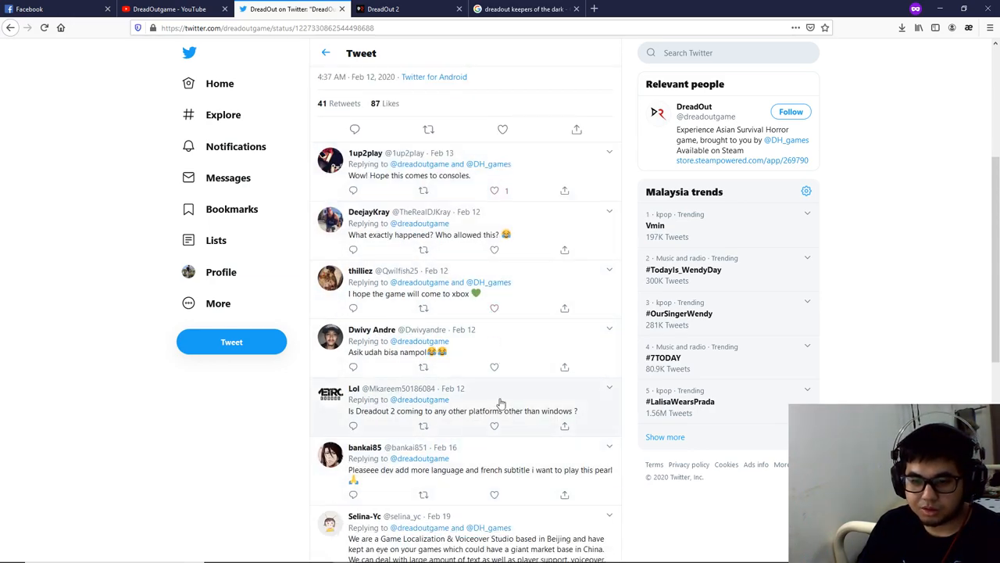
{"action": "scroll", "scroll_direction": "down", "scroll_amount": 3}
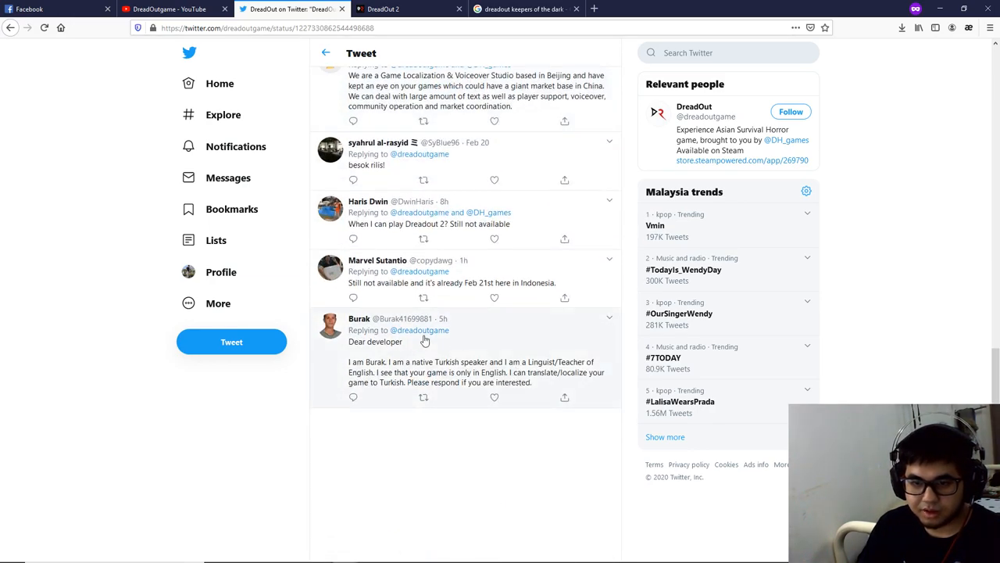
{"action": "mouse_move", "coordinate": [469, 285]}
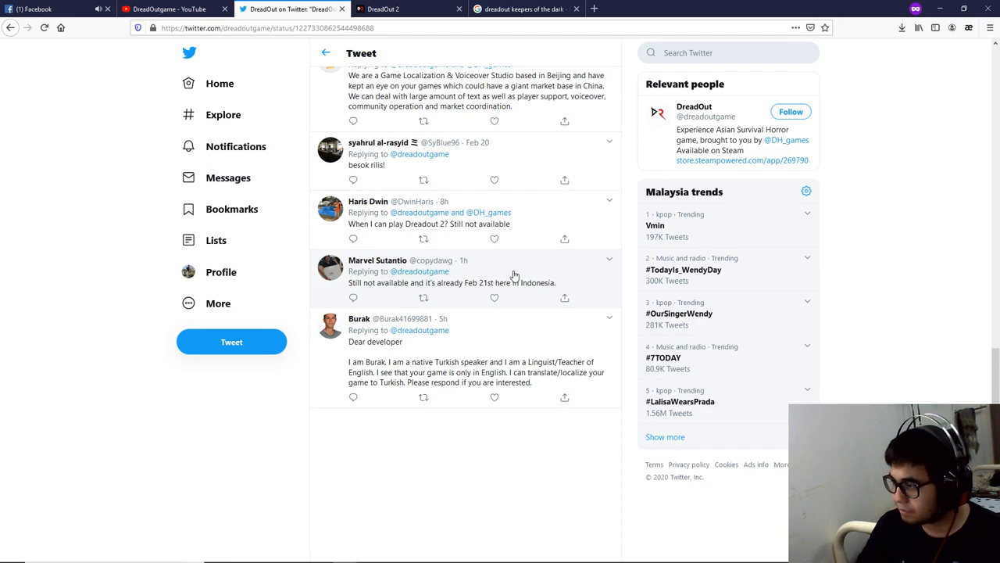
{"action": "mouse_move", "coordinate": [416, 248]}
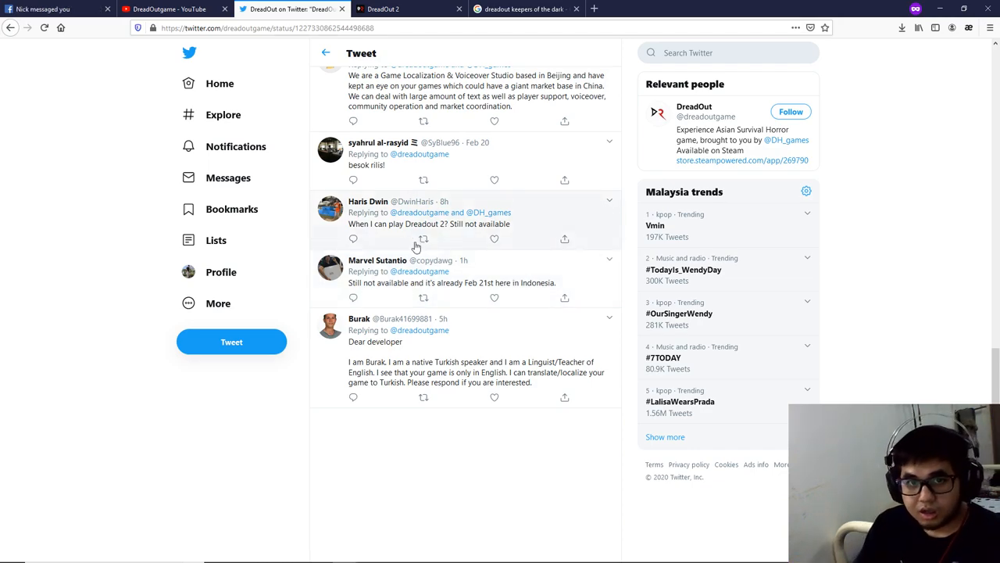
{"action": "scroll", "scroll_direction": "up", "scroll_amount": 3}
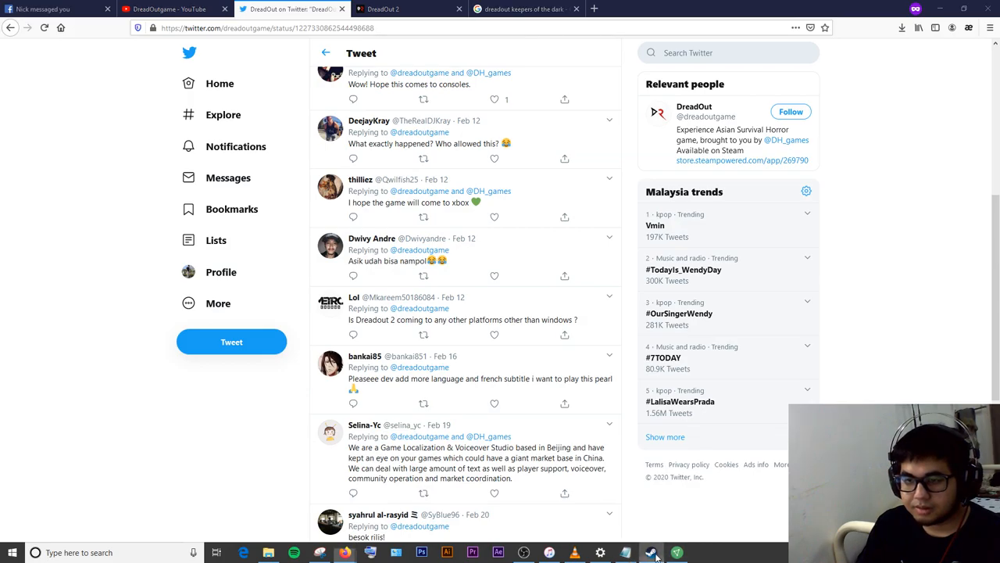
Bring up Steam's DreadOut 2 store page showing Coming soon and its release date.
{"action": "left_click", "coordinate": [649, 552]}
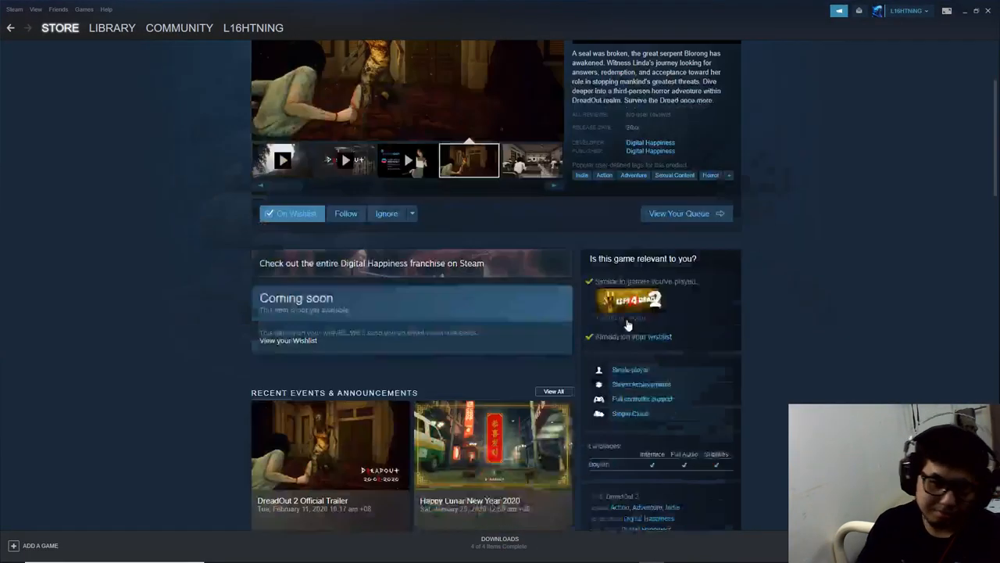
{"action": "scroll", "scroll_direction": "up", "scroll_amount": 3}
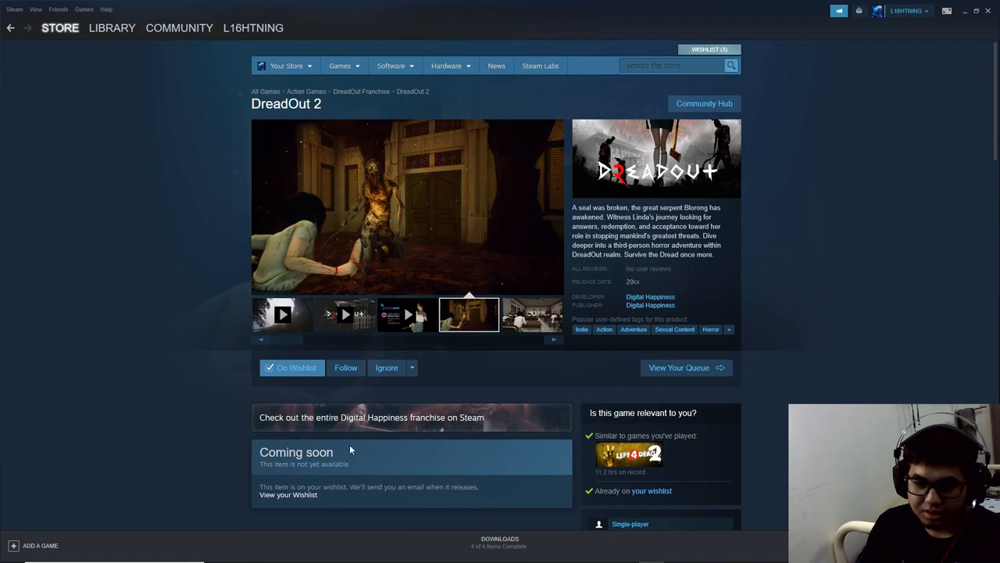
{"action": "mouse_move", "coordinate": [782, 328]}
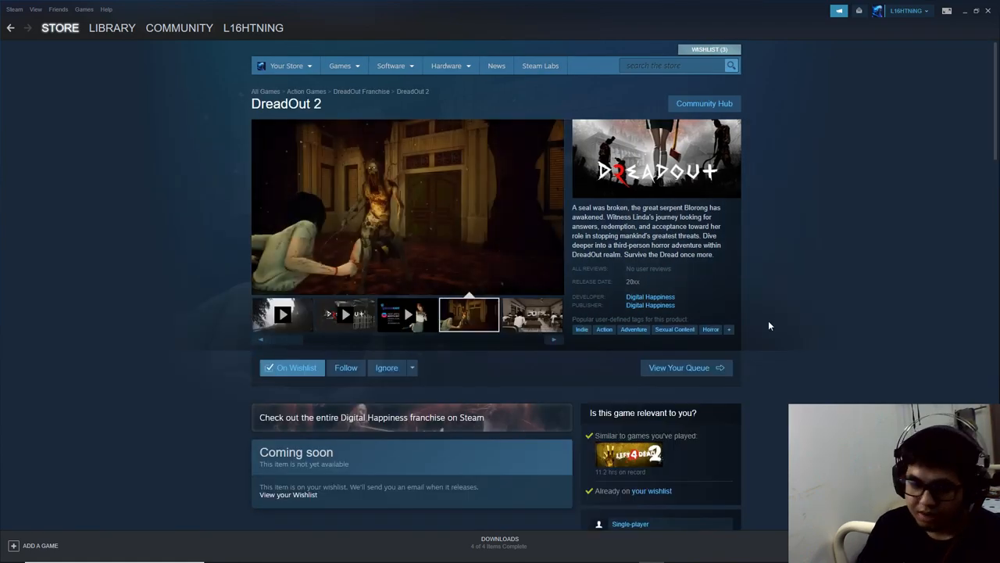
{"action": "scroll", "scroll_direction": "down", "scroll_amount": 3}
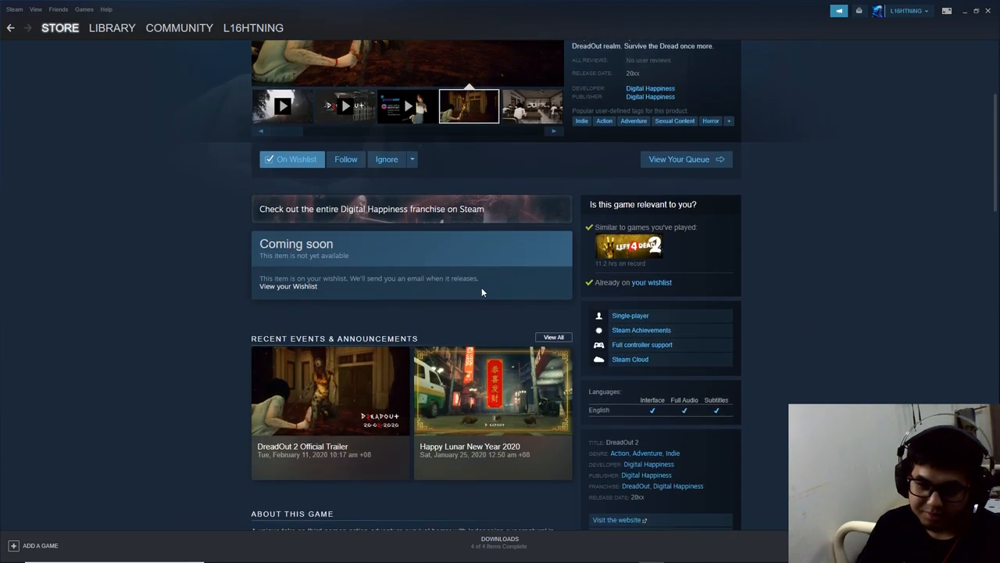
{"action": "scroll", "scroll_direction": "up", "scroll_amount": 3}
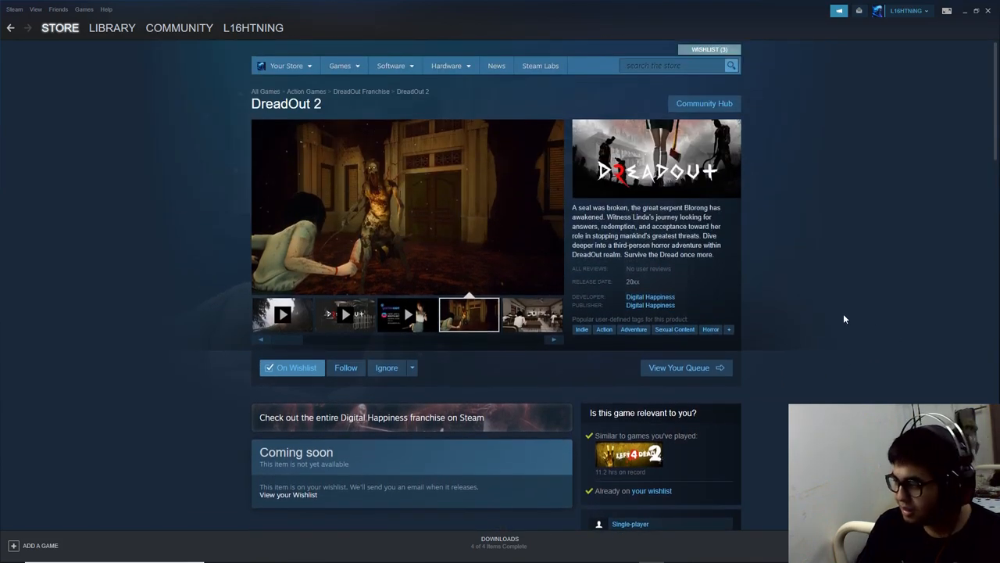
Flip through the DreadOut 2 screenshots on the Steam store page.
{"action": "left_click", "coordinate": [531, 314]}
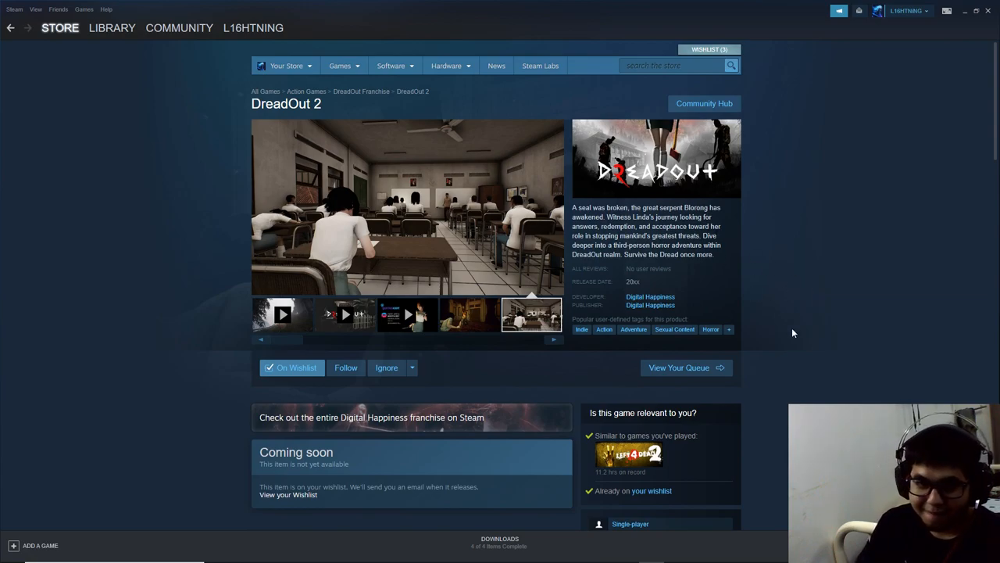
{"action": "scroll", "scroll_direction": "down", "scroll_amount": 3}
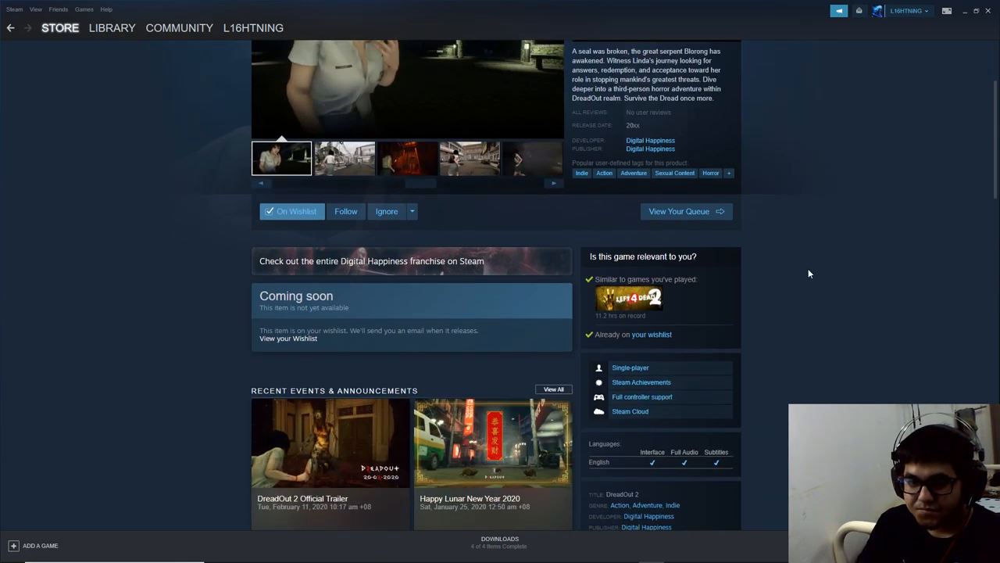
{"action": "scroll", "scroll_direction": "up", "scroll_amount": 3}
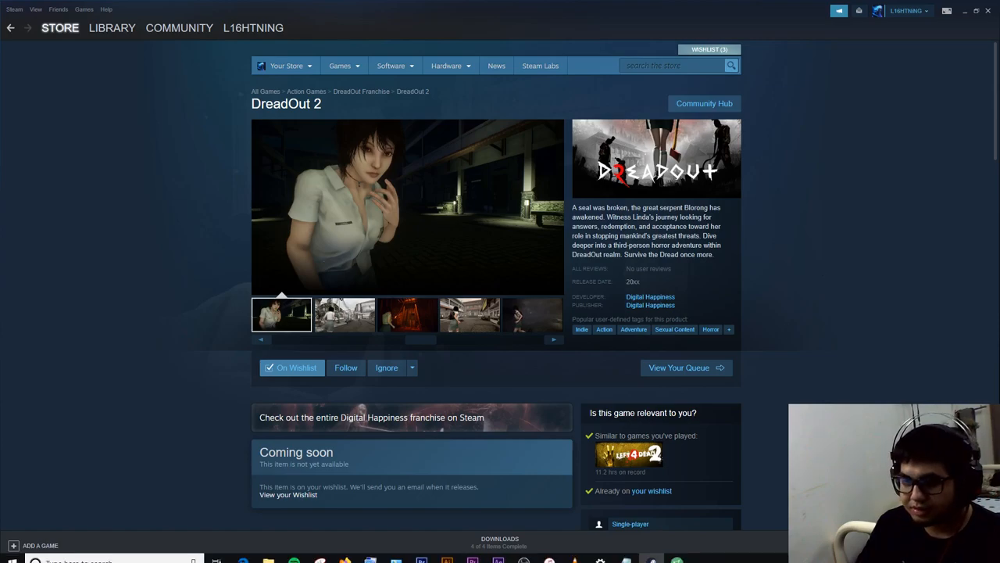
{"action": "mouse_move", "coordinate": [815, 358]}
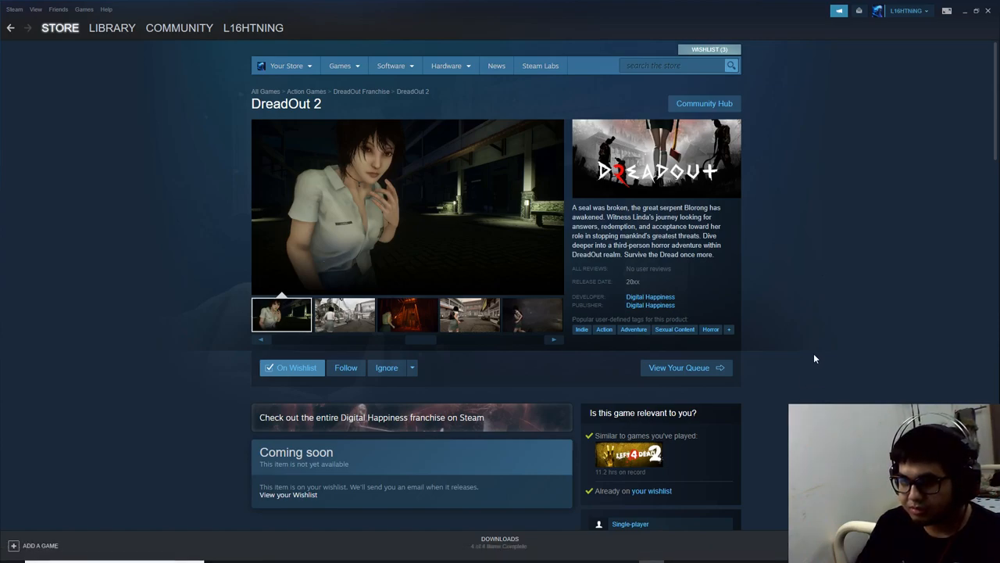
{"action": "left_click", "coordinate": [344, 314]}
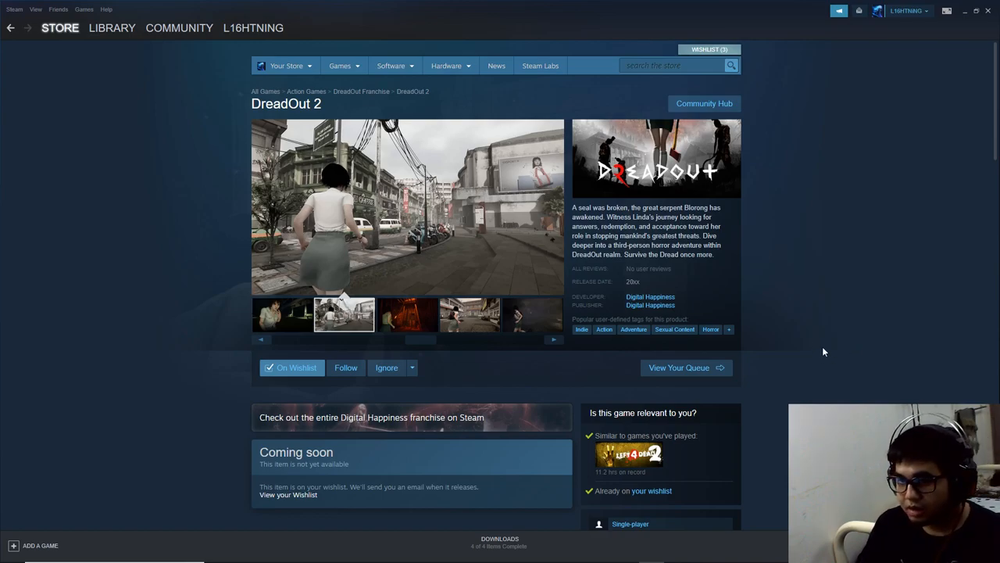
{"action": "left_click", "coordinate": [406, 314]}
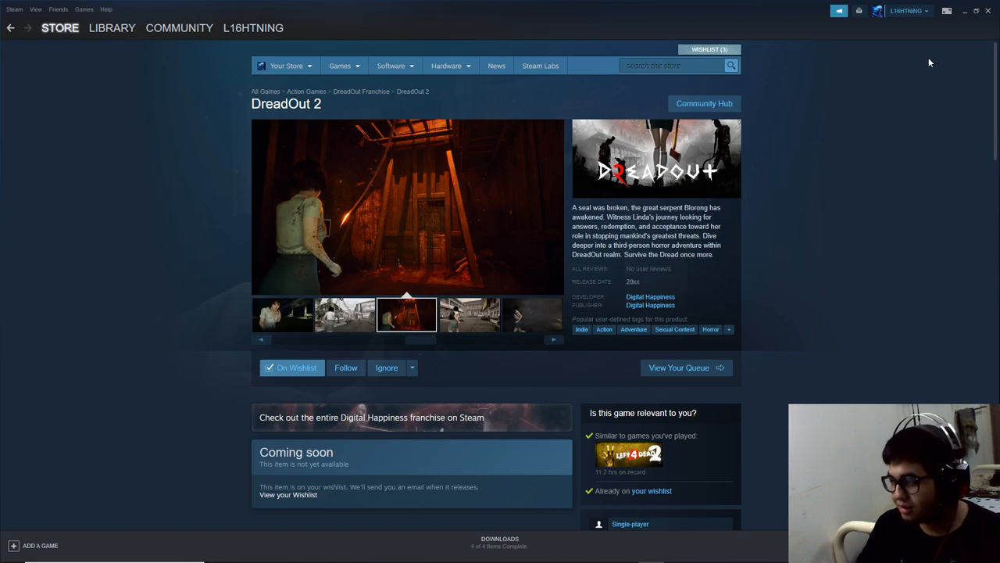
{"action": "mouse_move", "coordinate": [965, 19]}
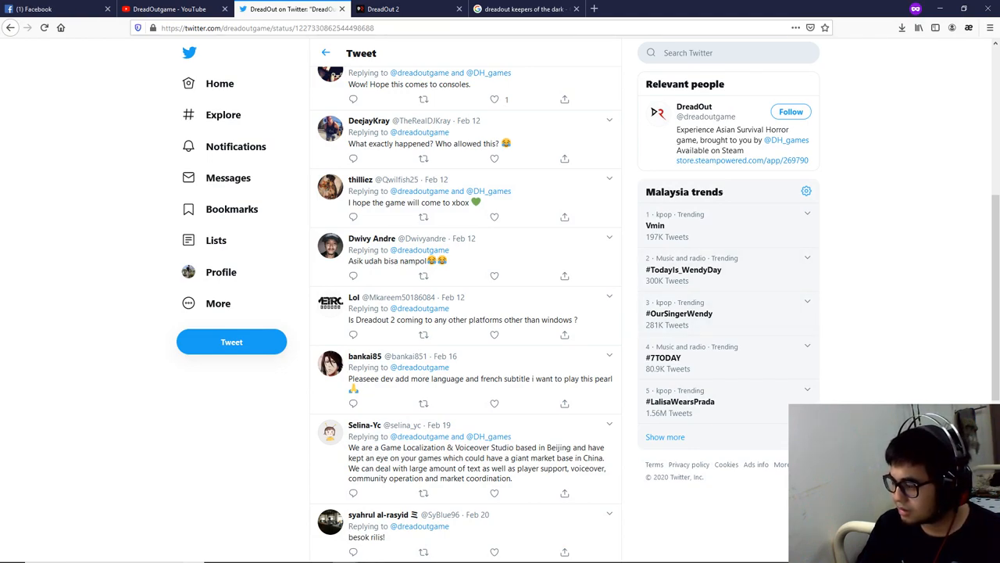
Scroll back up through the replies on the DreadOut 2 announcement tweet.
{"action": "scroll", "scroll_direction": "up", "scroll_amount": 3}
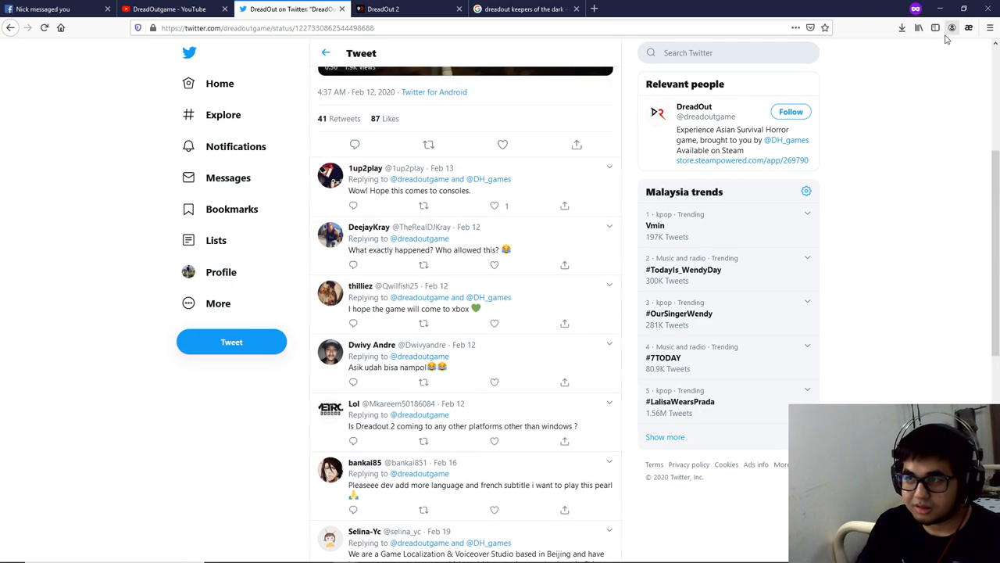